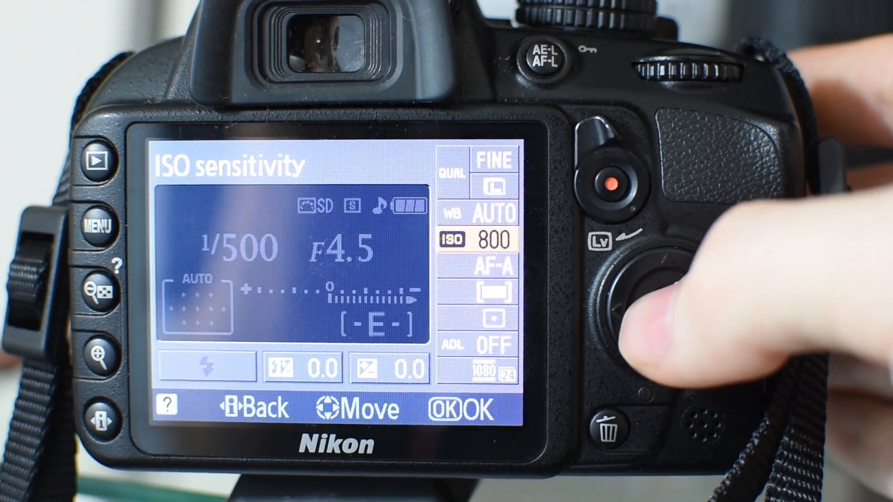
# - Open the ISO sensitivity list and step the value down from 800 toward 100
pyautogui.click(654, 297)
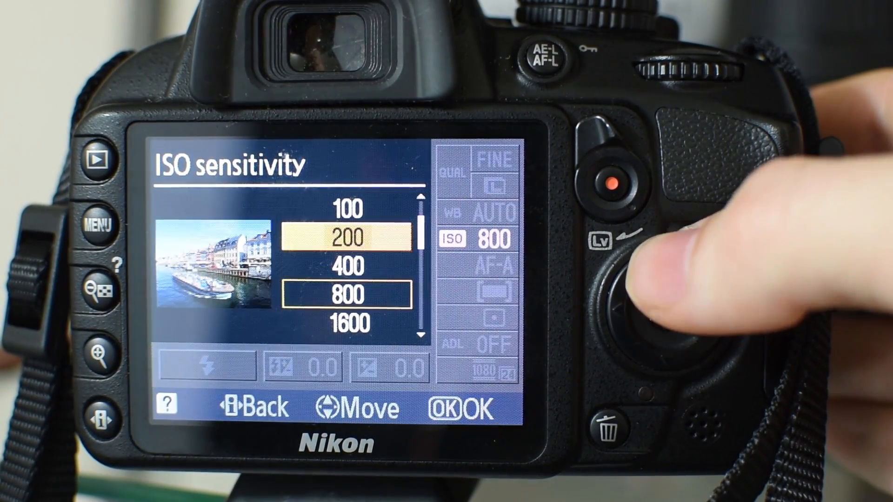
pyautogui.click(649, 285)
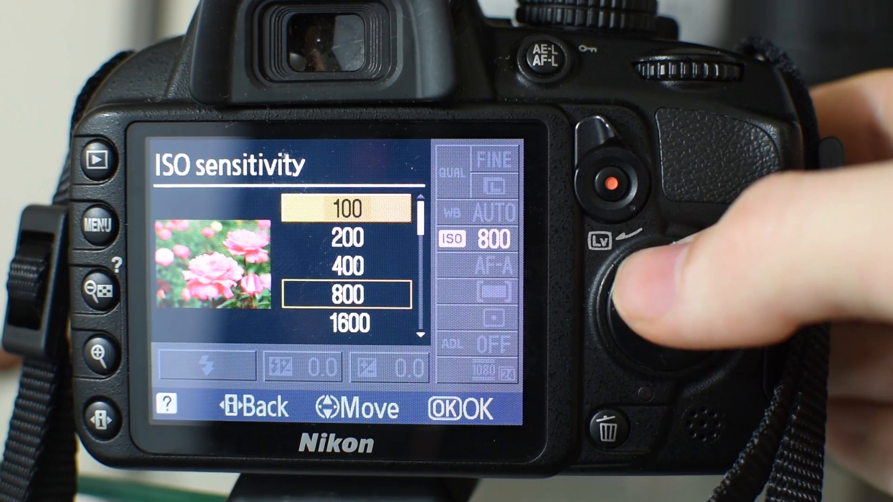